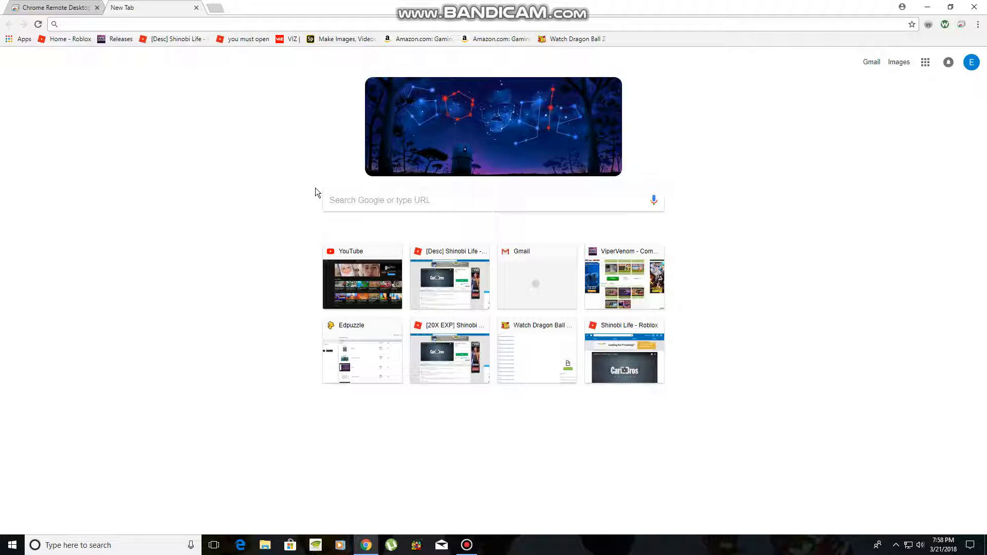
mouse_move(975, 7)
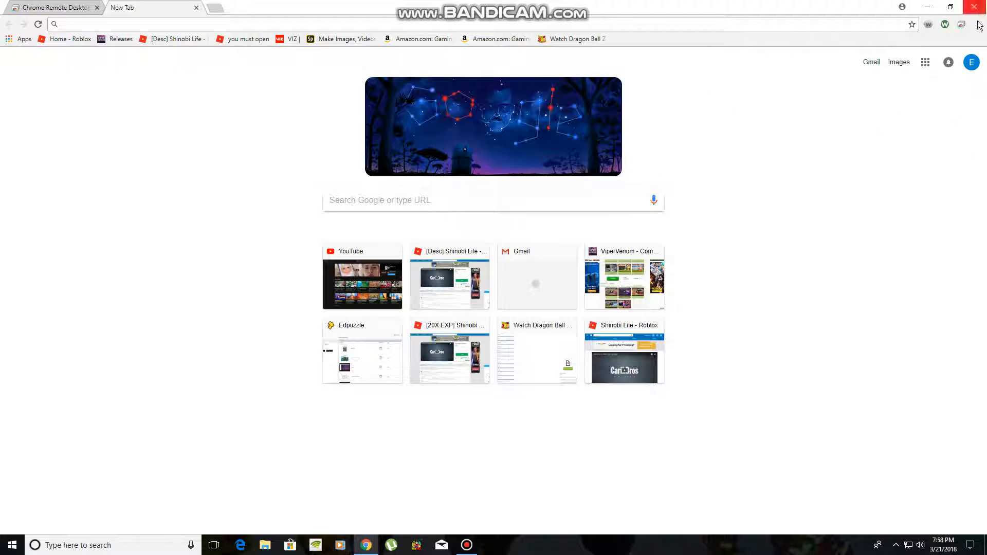
mouse_move(975, 37)
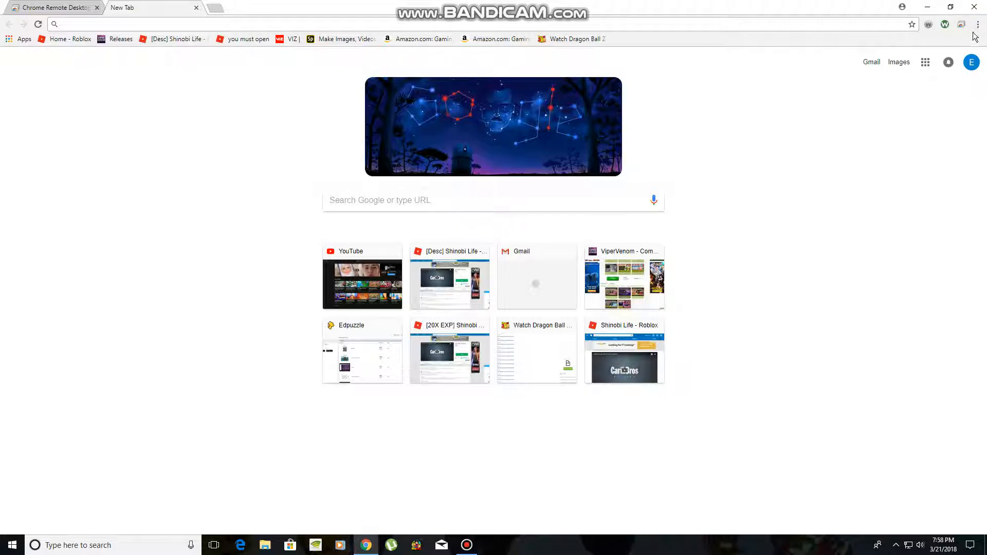
mouse_move(848, 51)
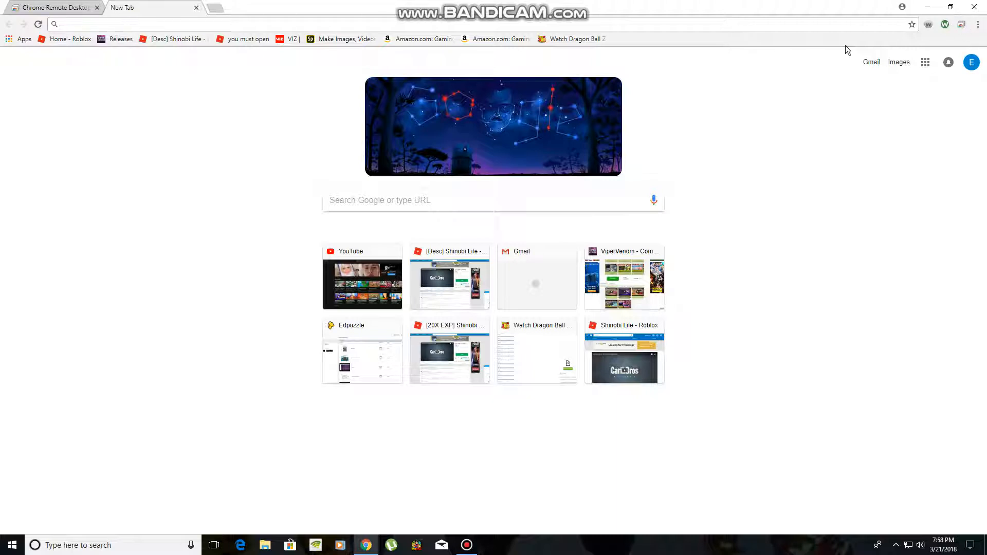
- Search the Chrome Web Store for 'chrome r' to bring up Chrome Remote Desktop suggestions
left_click(24, 39)
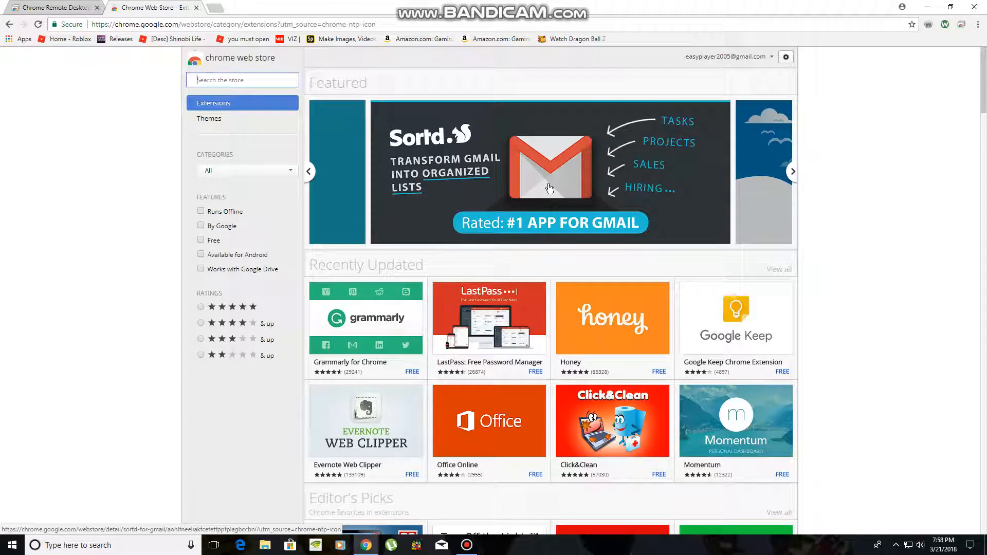
mouse_move(355, 194)
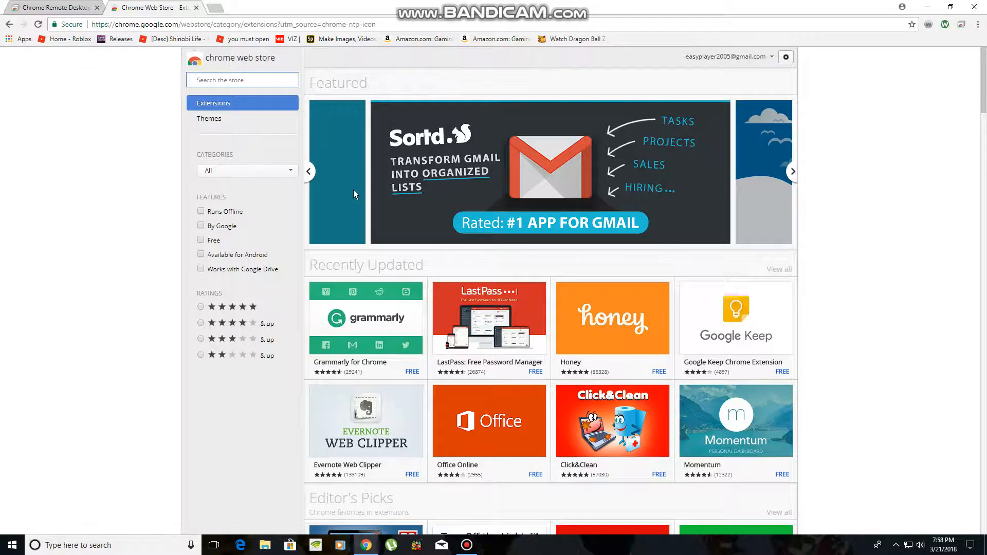
left_click(243, 80)
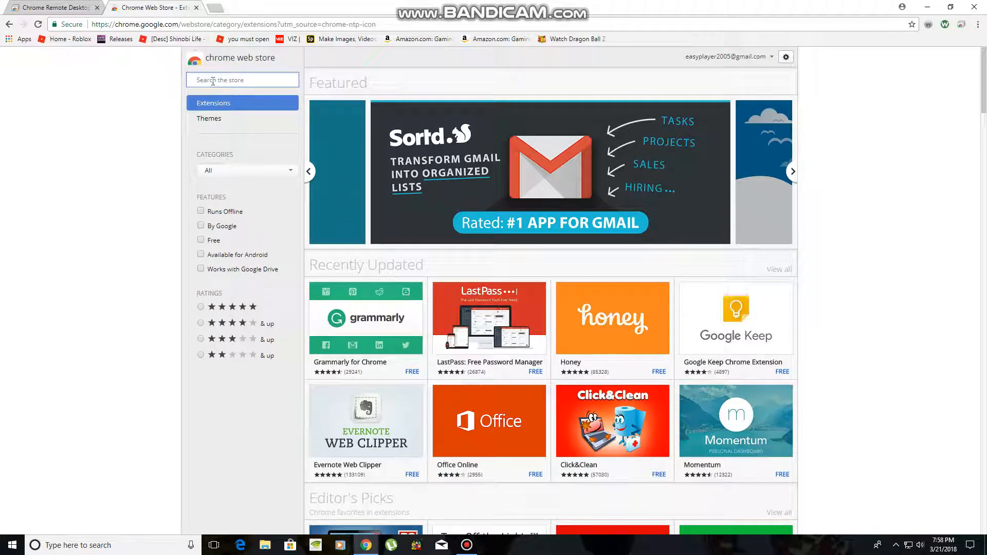
type("chrome r")
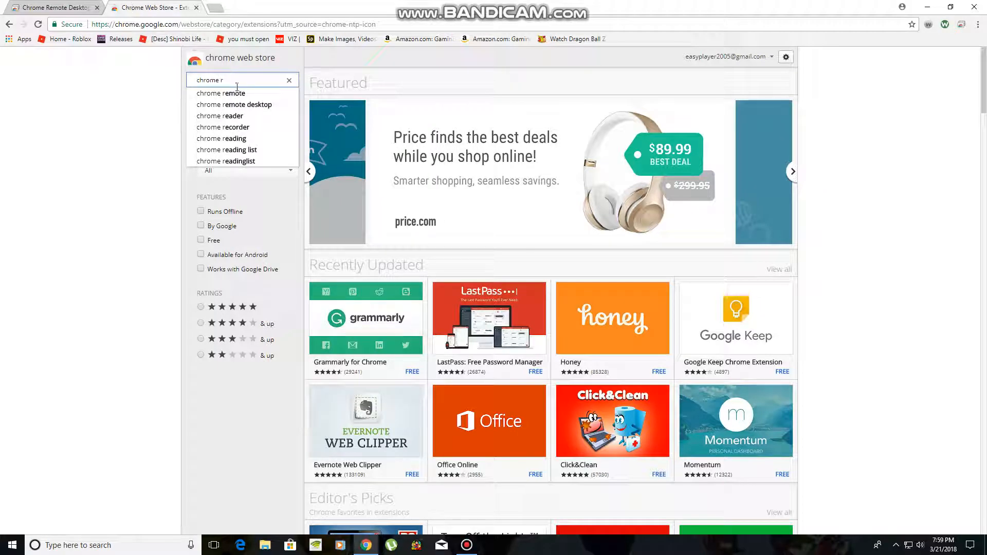
- Show results for 'chrome remote desktop', then switch back to the Remote Access page with this device Online
left_click(234, 105)
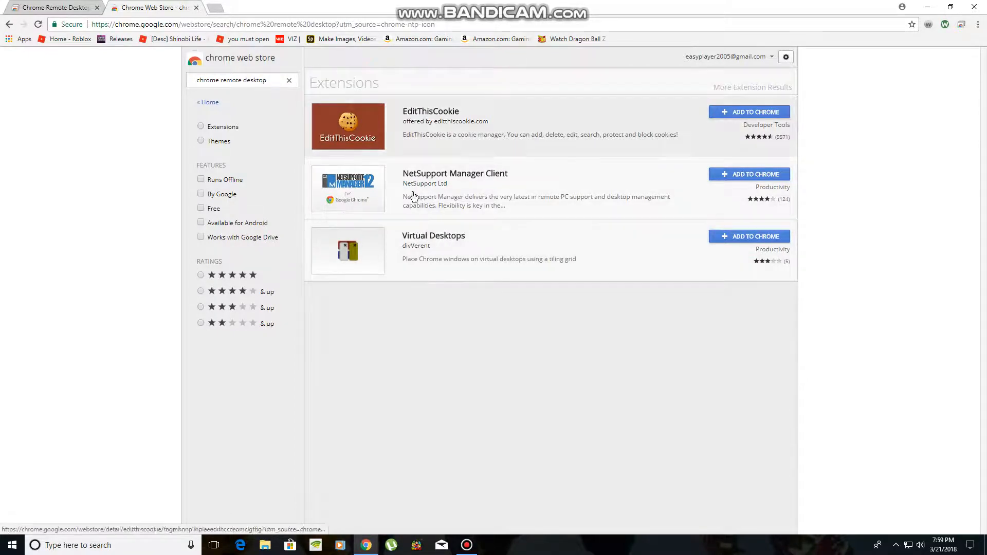
mouse_move(649, 125)
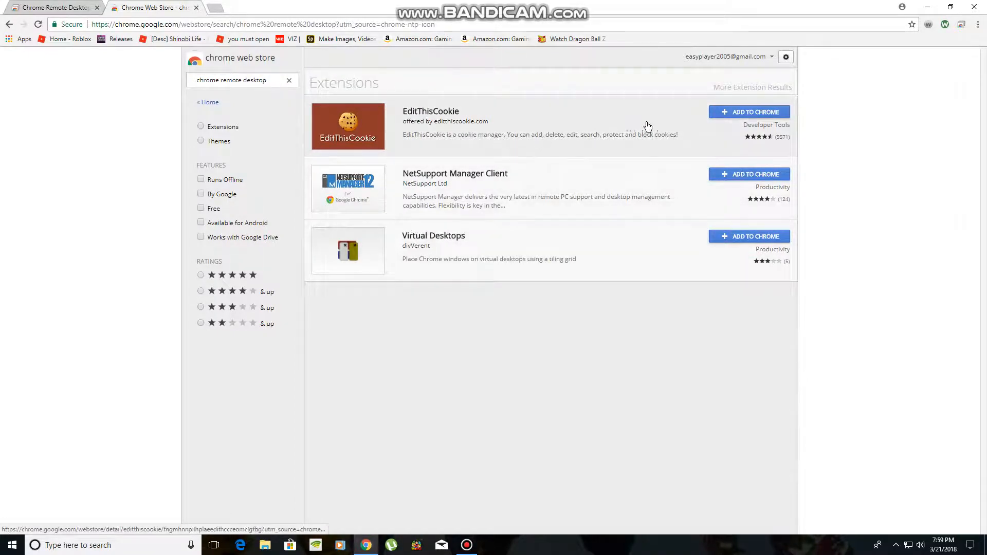
mouse_move(472, 257)
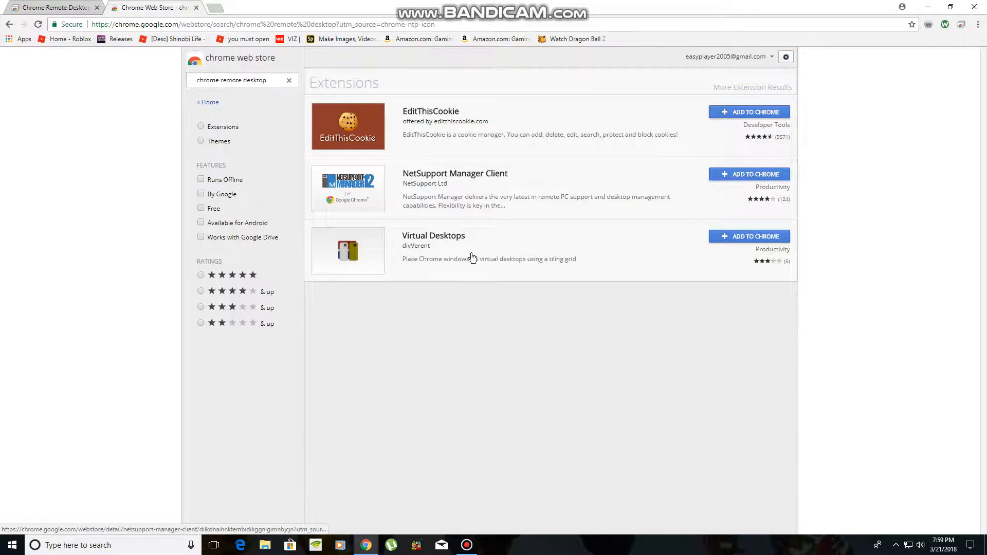
left_click(53, 7)
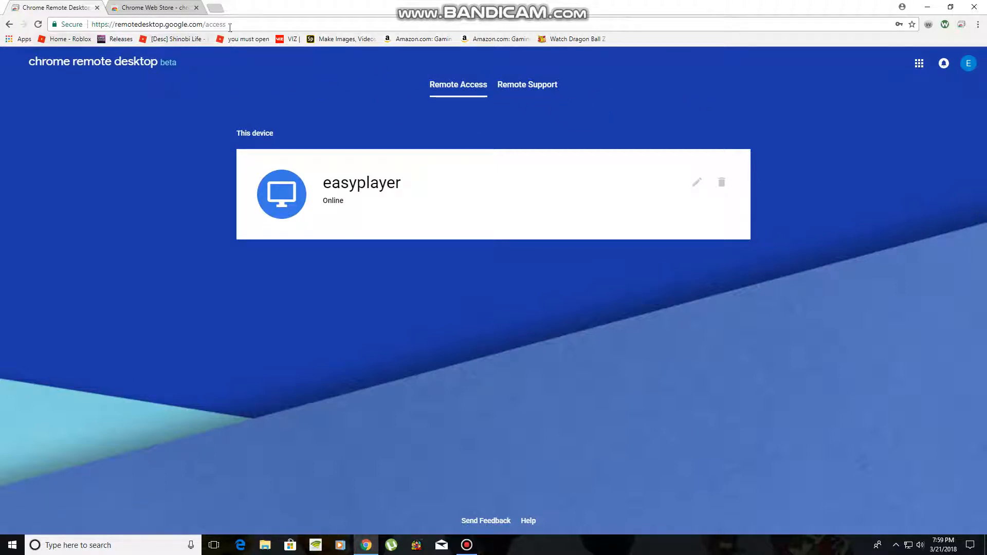
- Load remotedesktop.google.com in the second tab and rename this device to Jefferypc
left_click(161, 24)
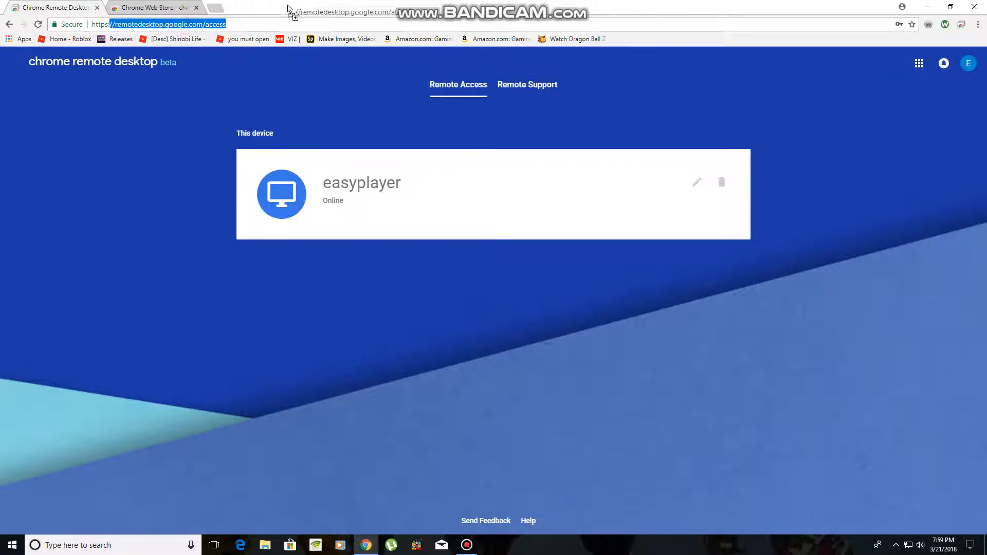
left_click(296, 10)
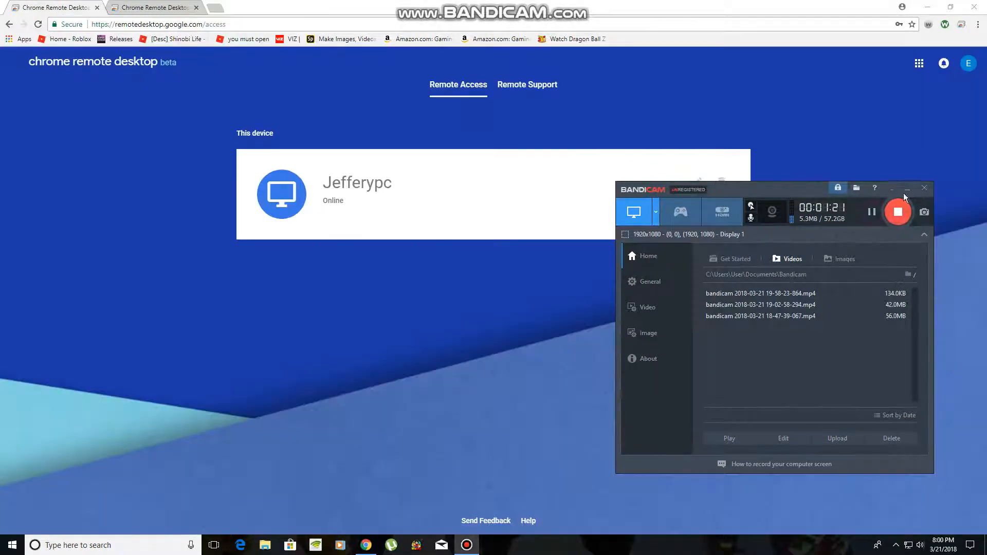
left_click(907, 189)
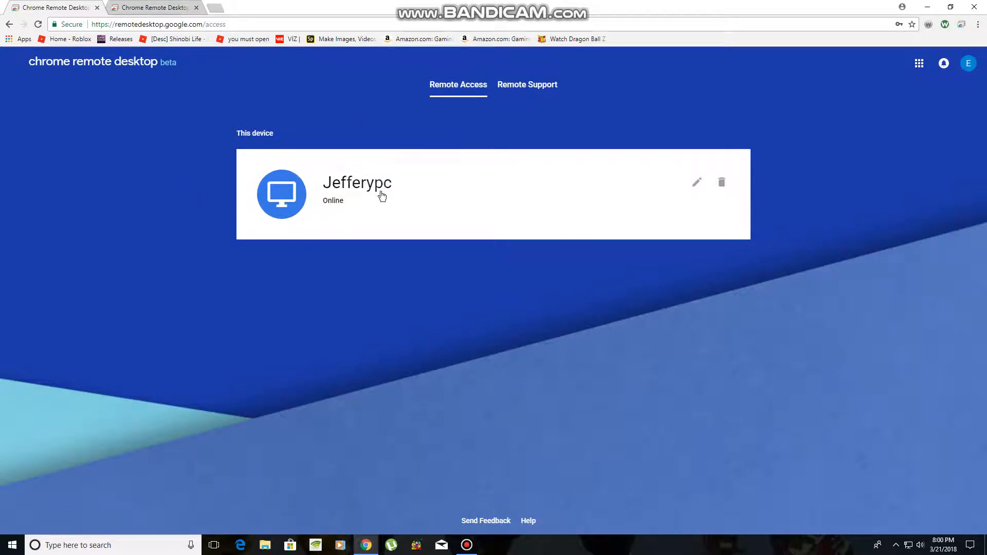
- Show the 'Your desktop anywhere' home page in the second tab
left_click(151, 7)
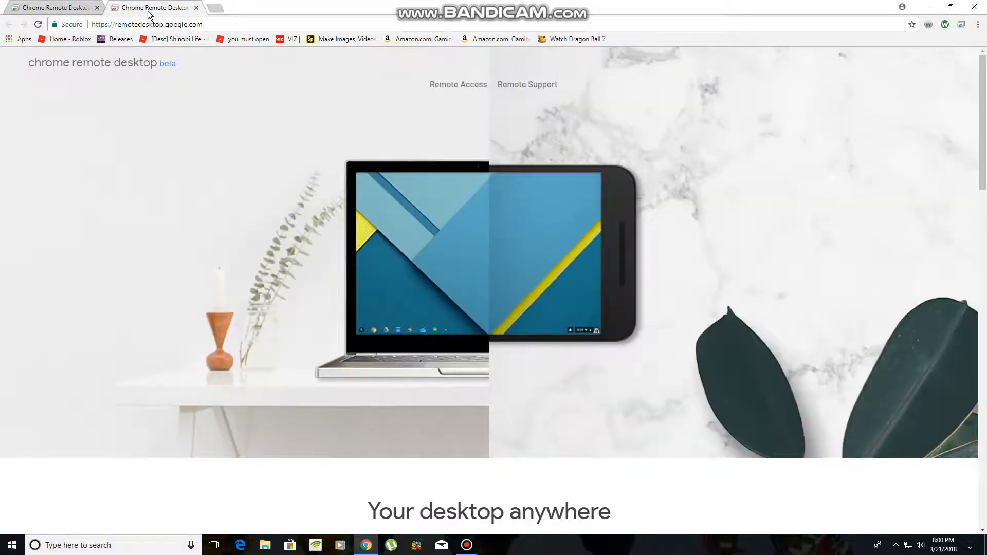
left_click(147, 24)
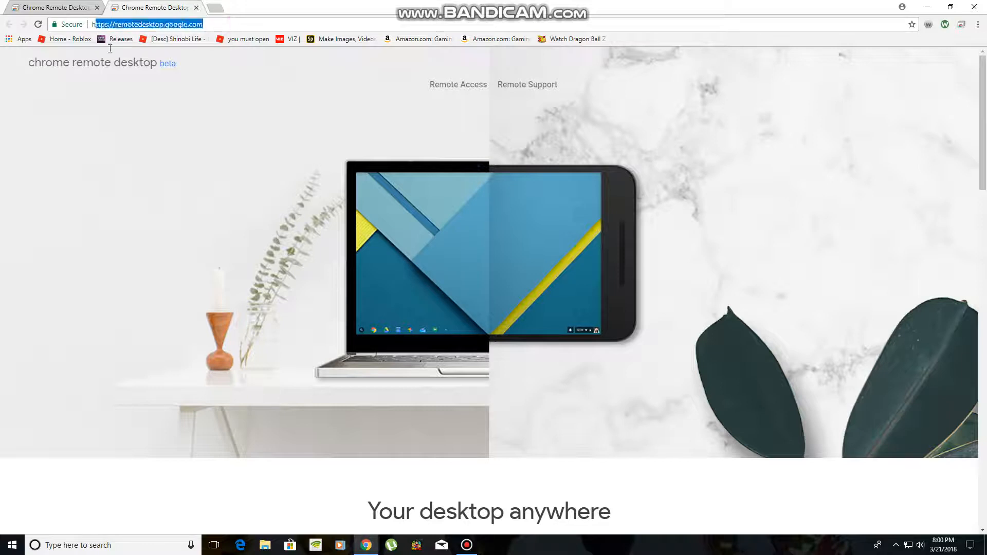
left_click(441, 252)
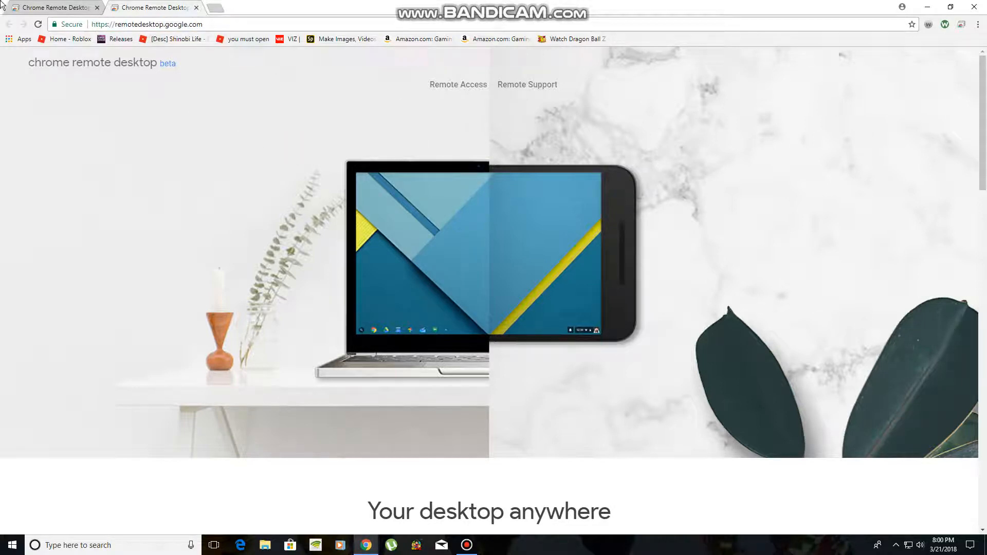
mouse_move(484, 129)
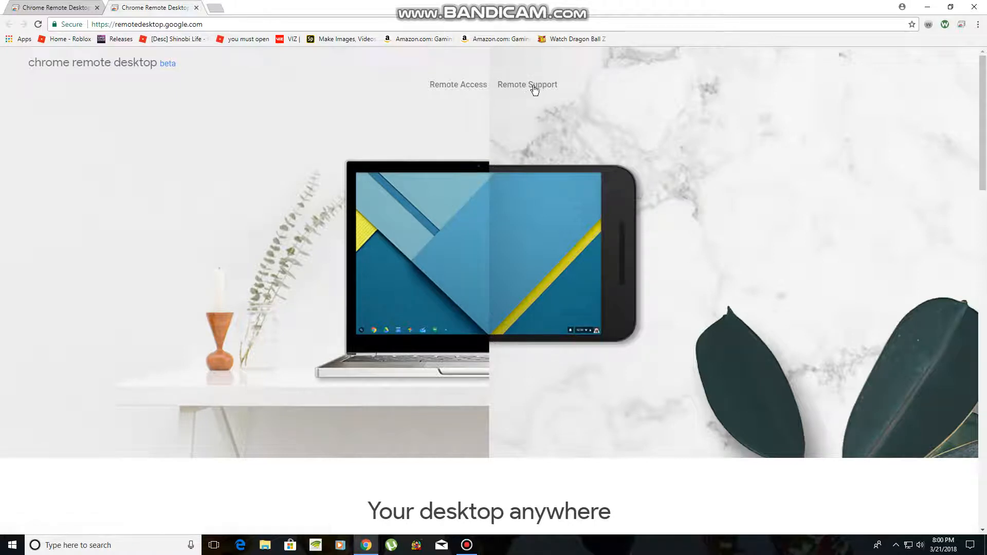
left_click(527, 85)
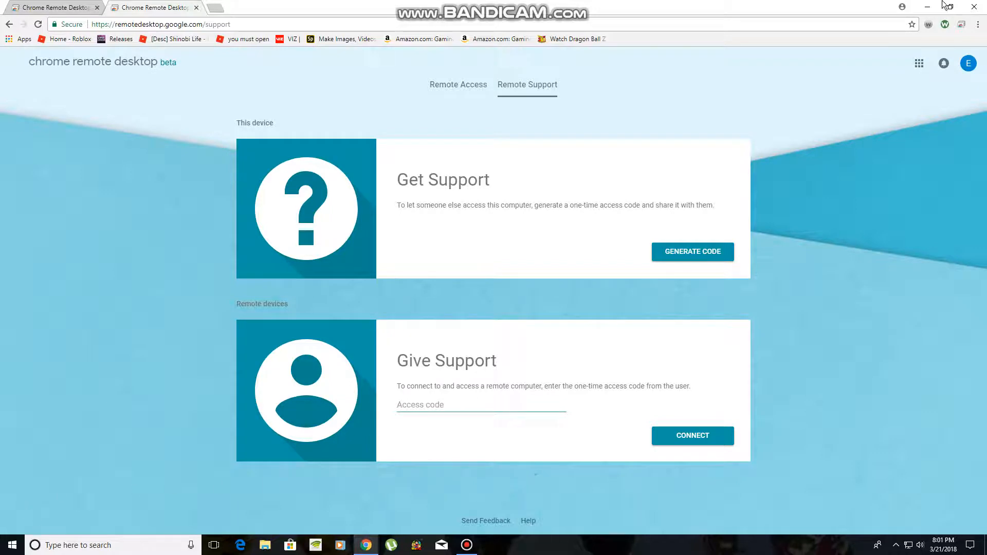
mouse_move(962, 28)
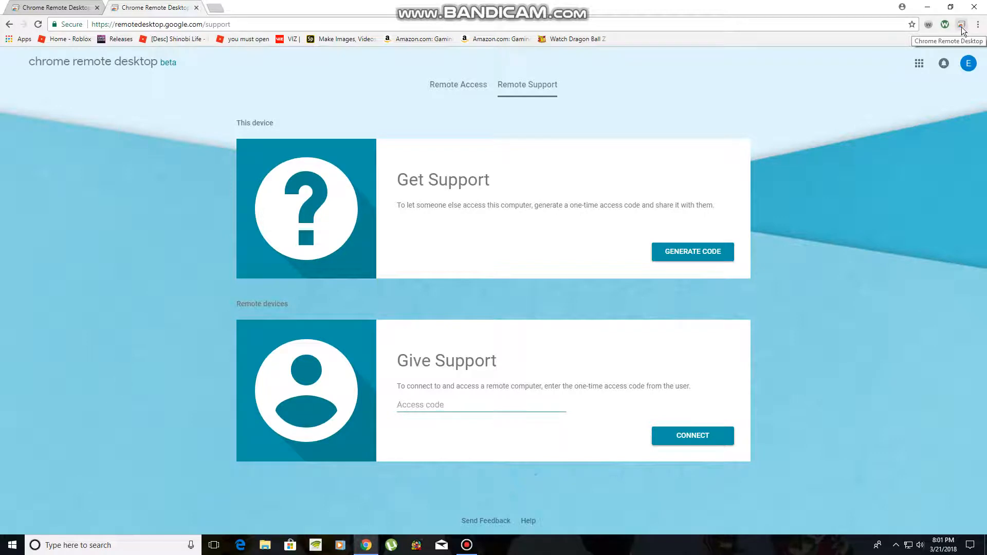
mouse_move(490, 104)
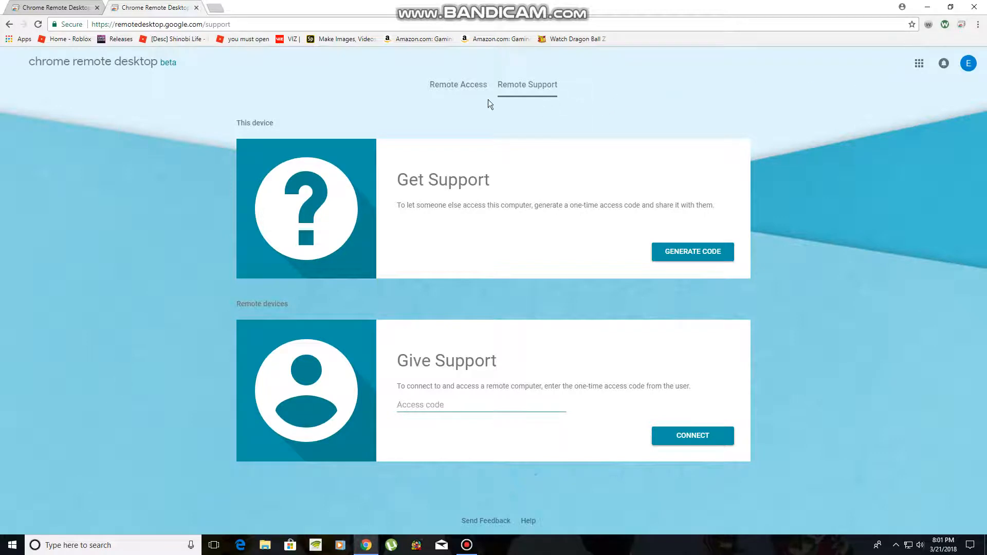
mouse_move(685, 218)
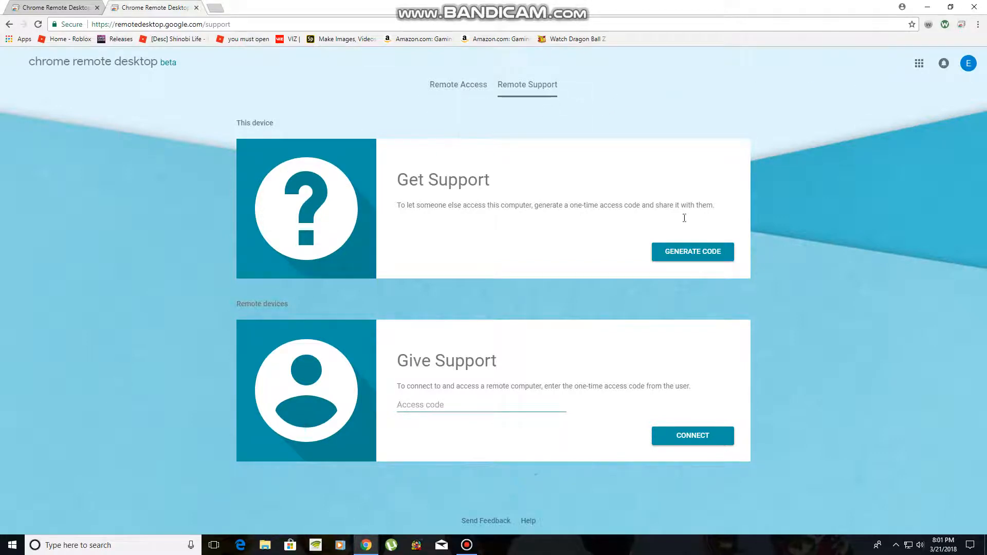
mouse_move(562, 359)
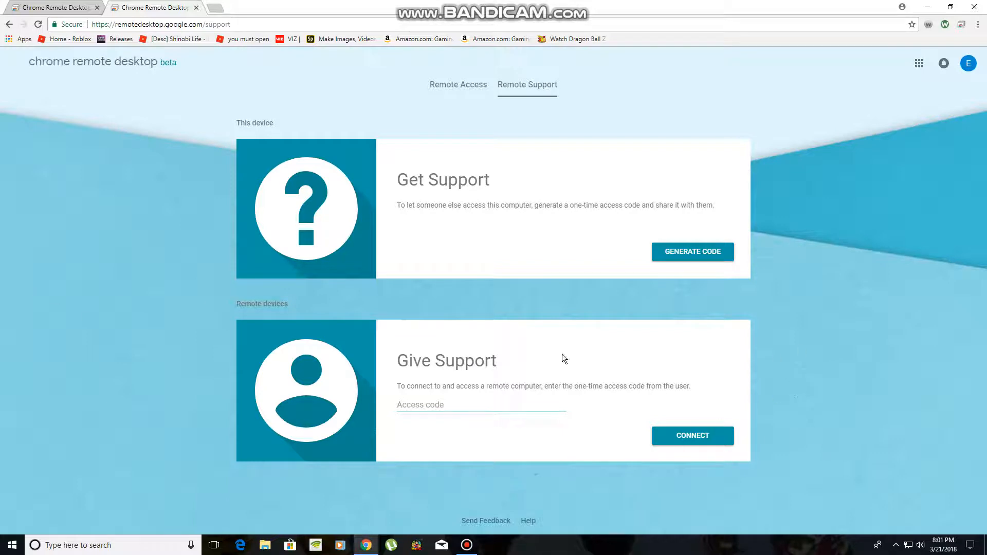
mouse_move(458, 85)
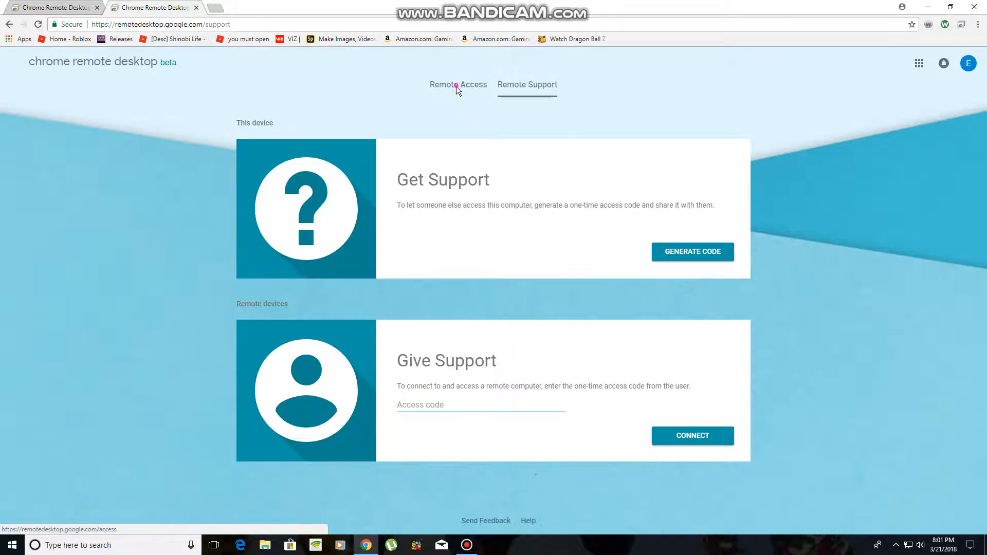
left_click(457, 85)
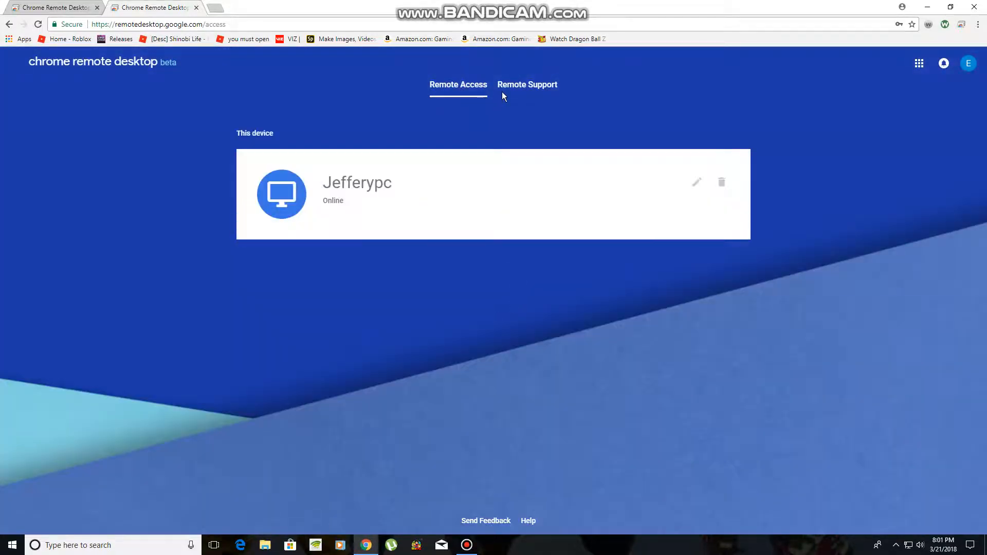
left_click(527, 84)
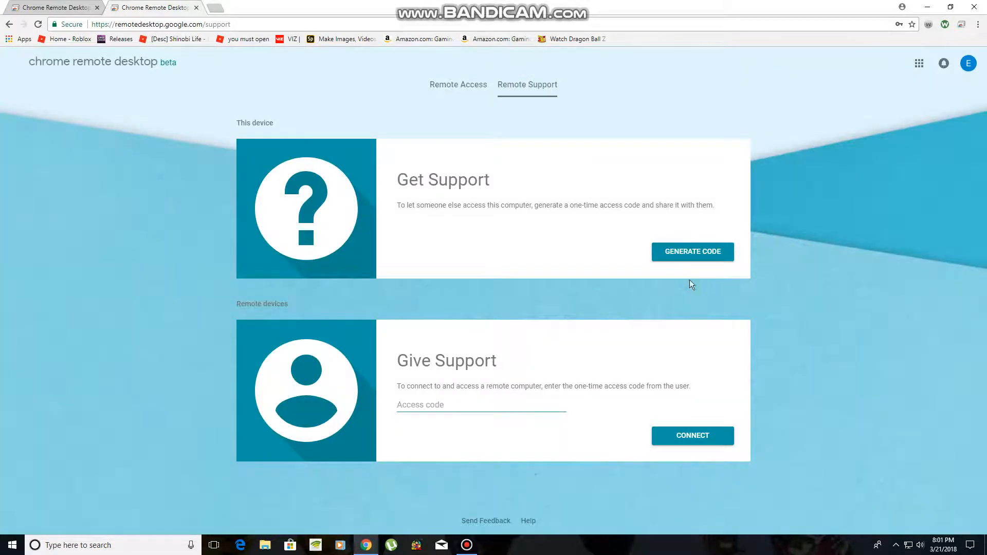
mouse_move(718, 247)
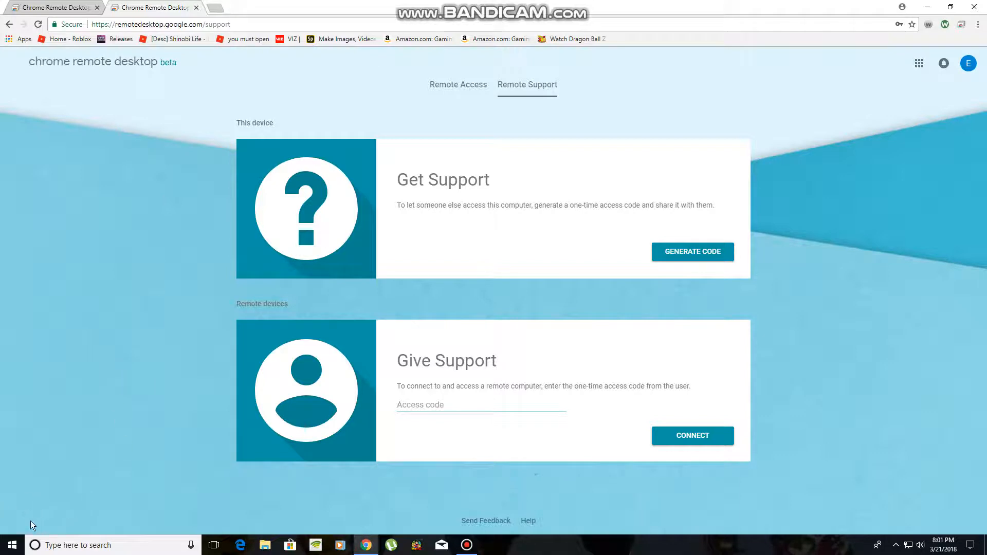
mouse_move(539, 173)
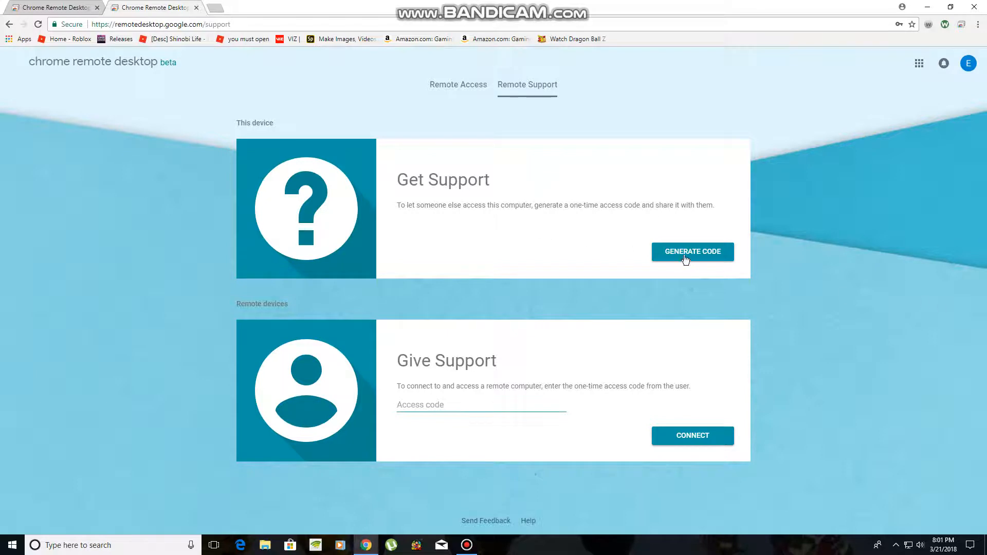
mouse_move(460, 171)
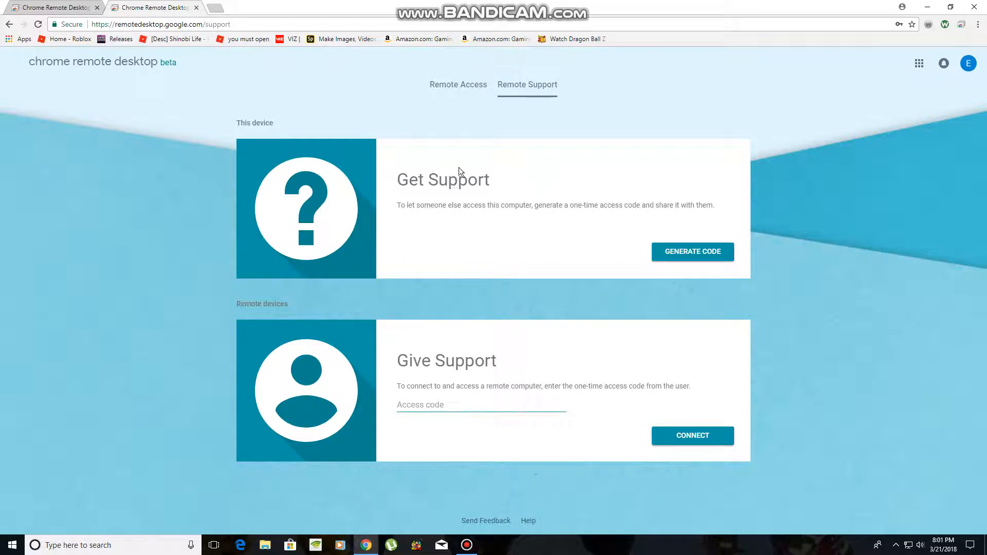
mouse_move(238, 236)
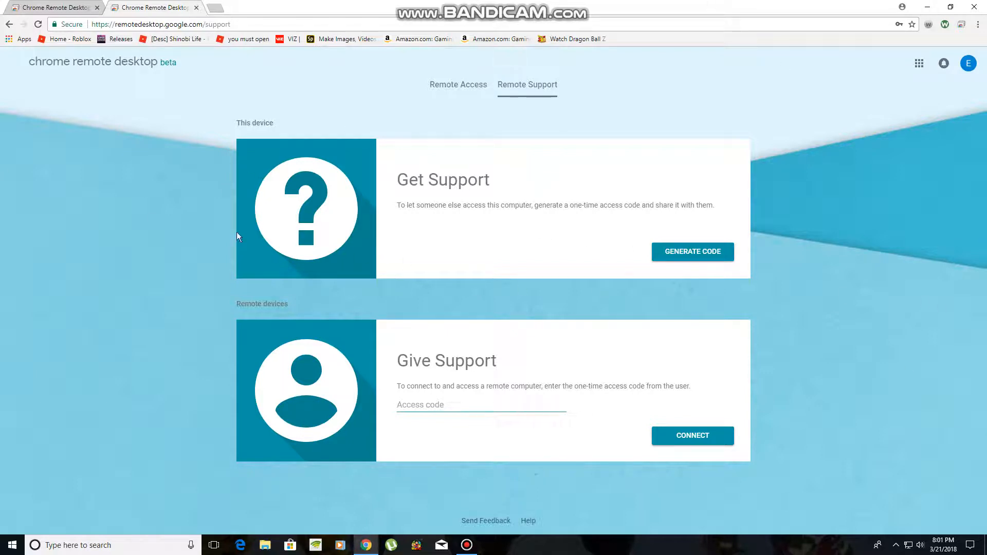
mouse_move(466, 76)
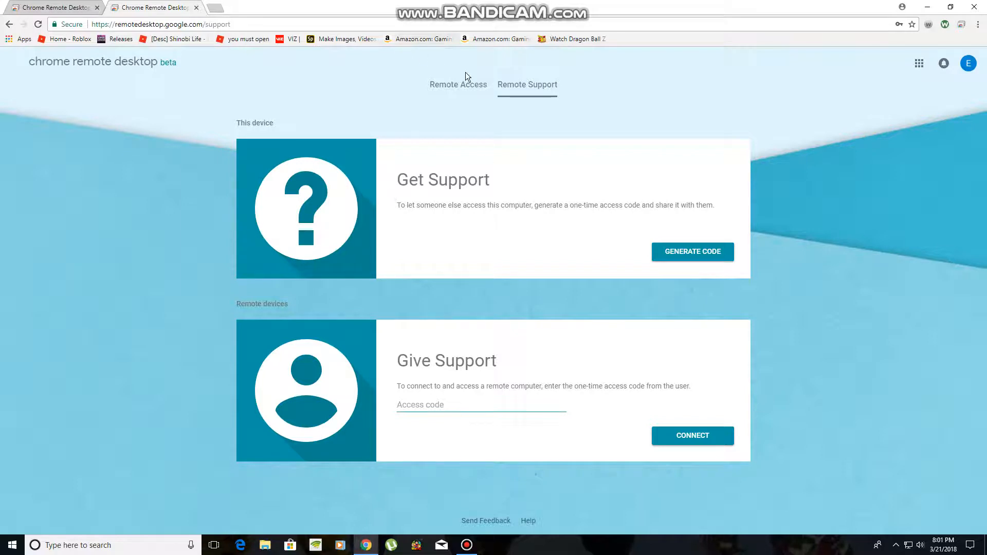
mouse_move(689, 260)
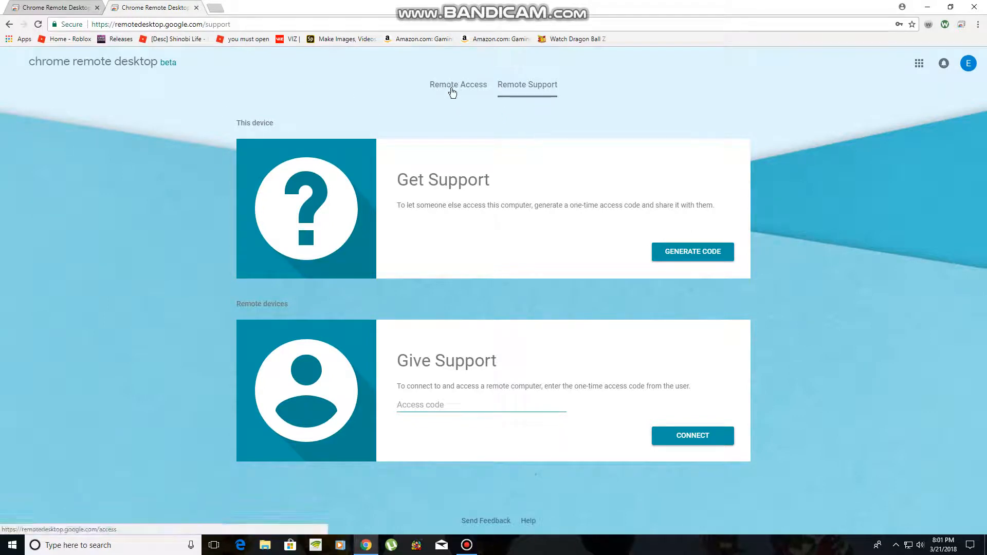
- Show the Remote Access device list with Jefferypc marked Online
left_click(457, 84)
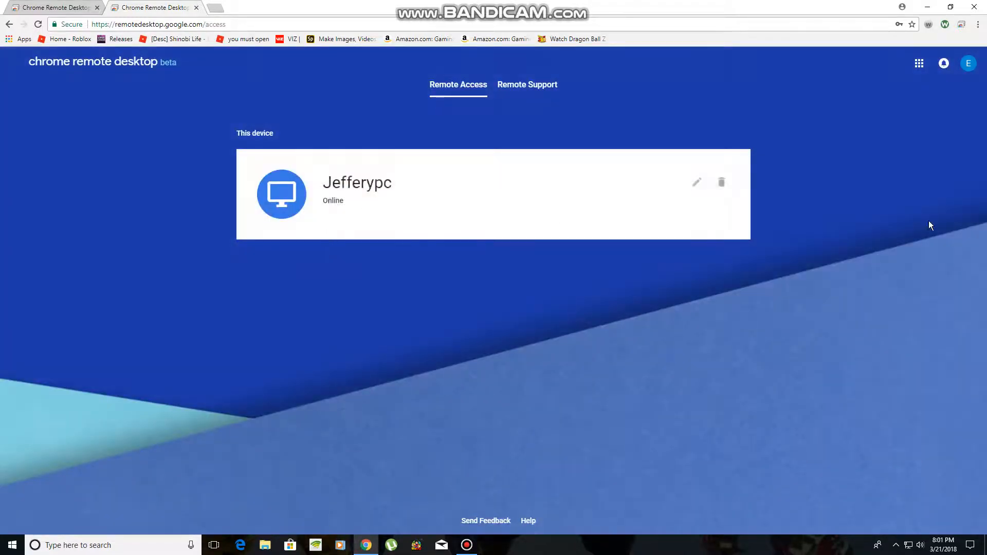
mouse_move(318, 197)
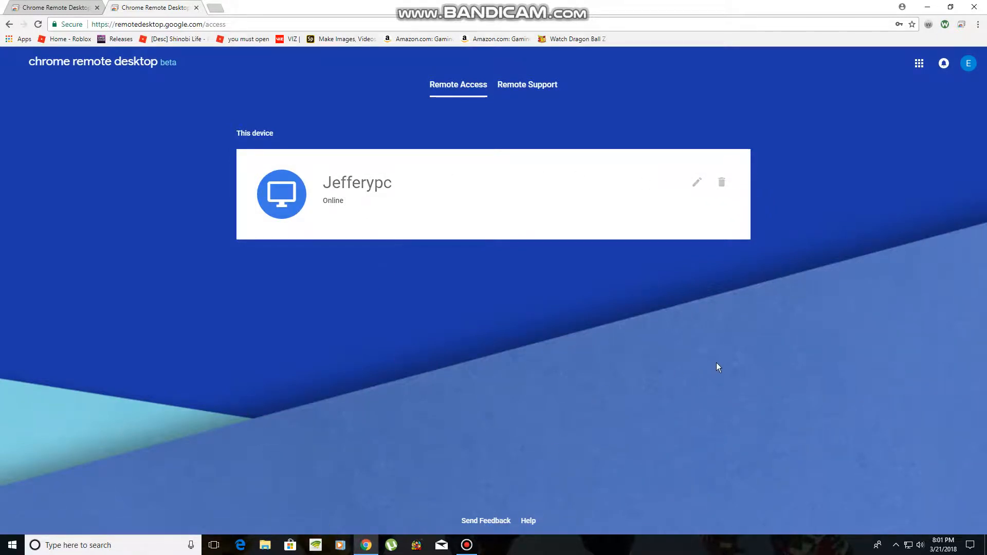
mouse_move(736, 296)
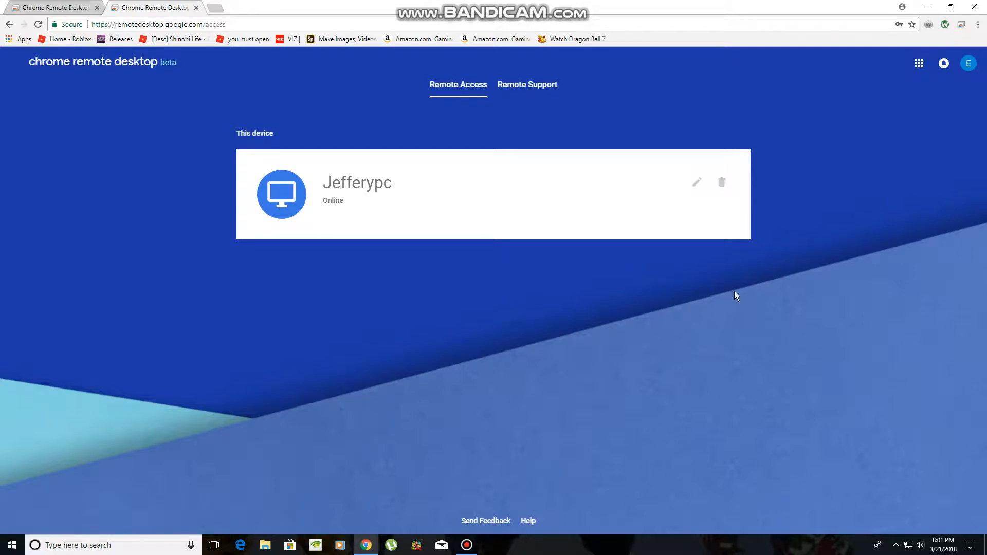
mouse_move(708, 281)
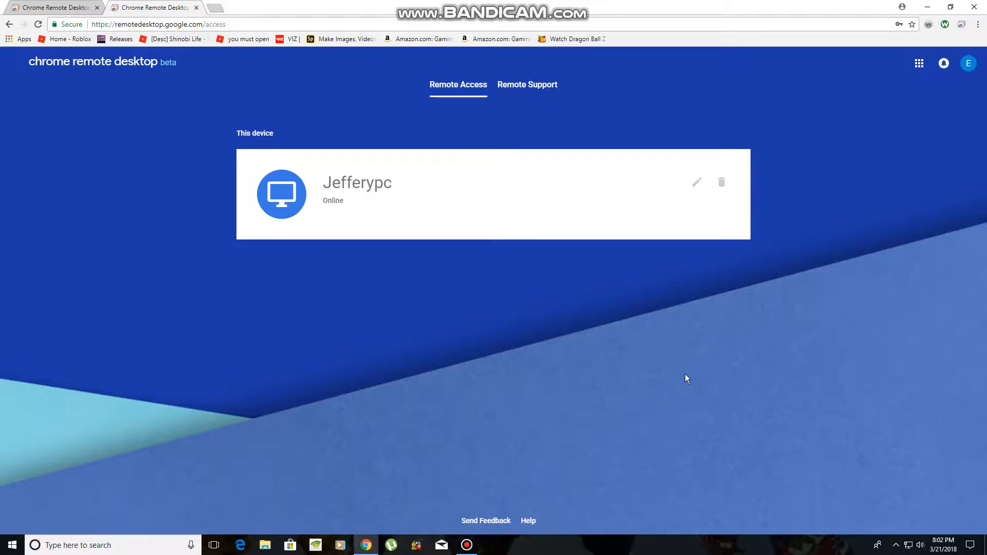
mouse_move(680, 319)
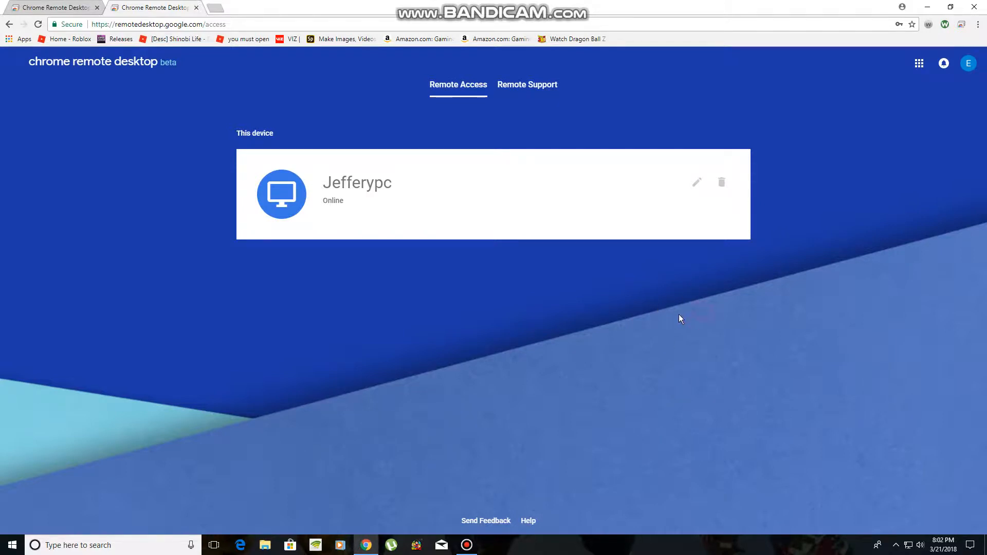
mouse_move(691, 346)
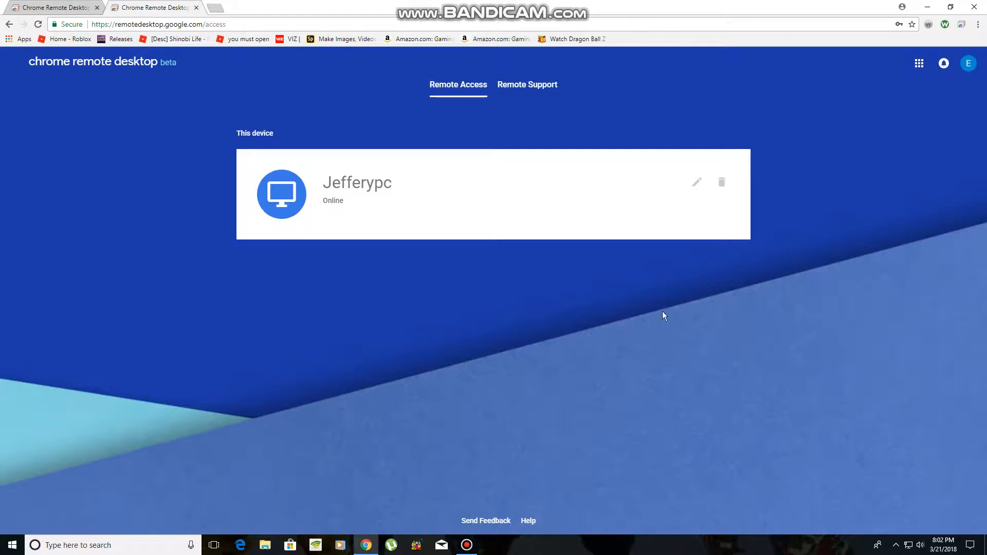
mouse_move(333, 225)
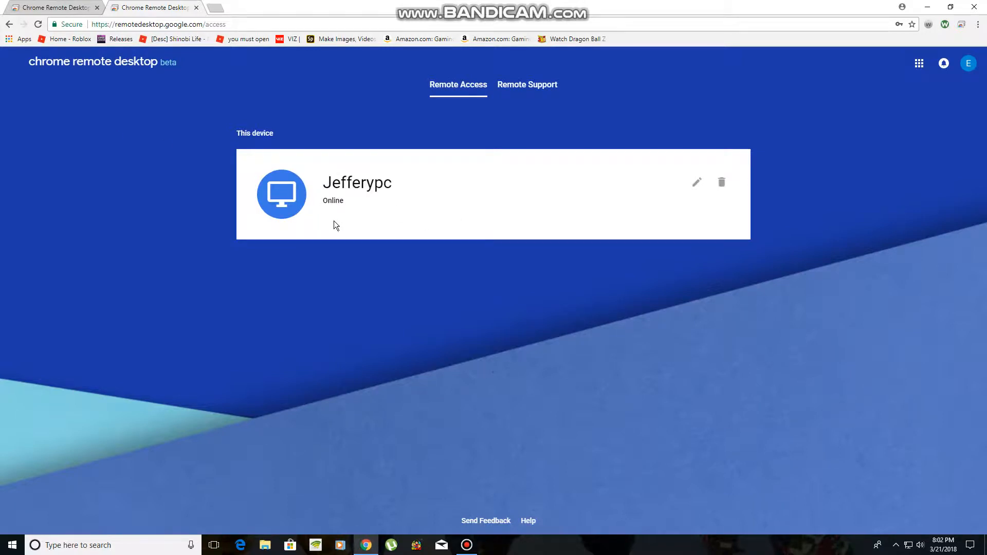
mouse_move(410, 219)
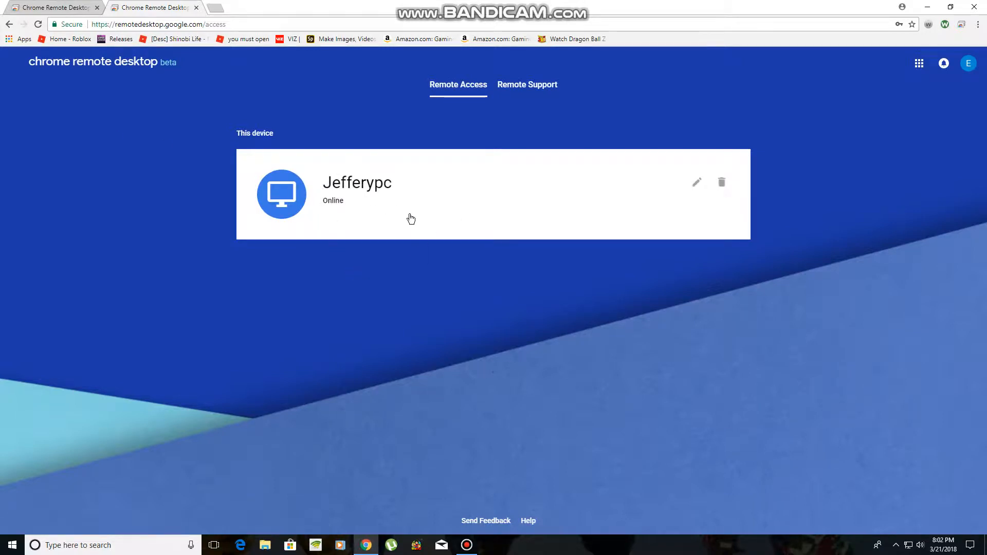
mouse_move(360, 244)
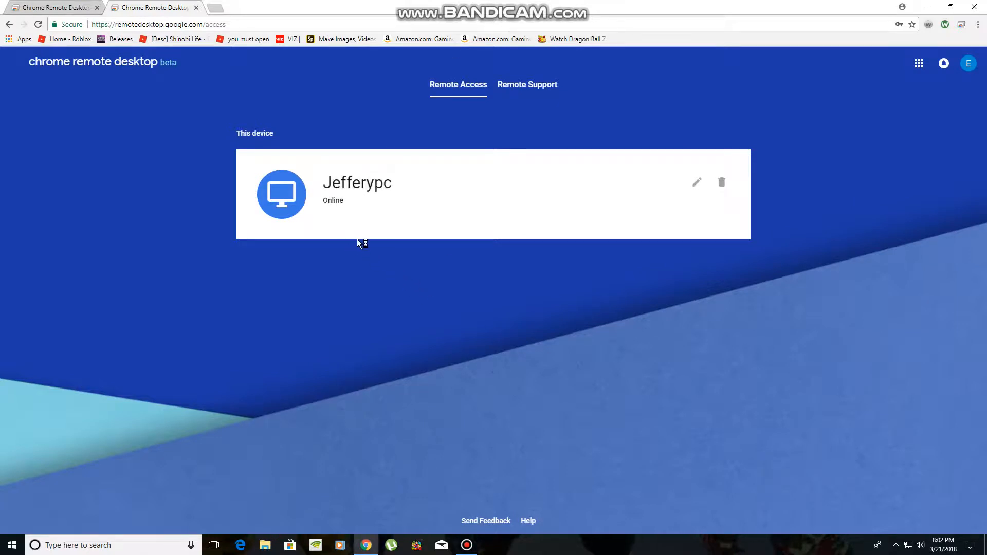
mouse_move(376, 238)
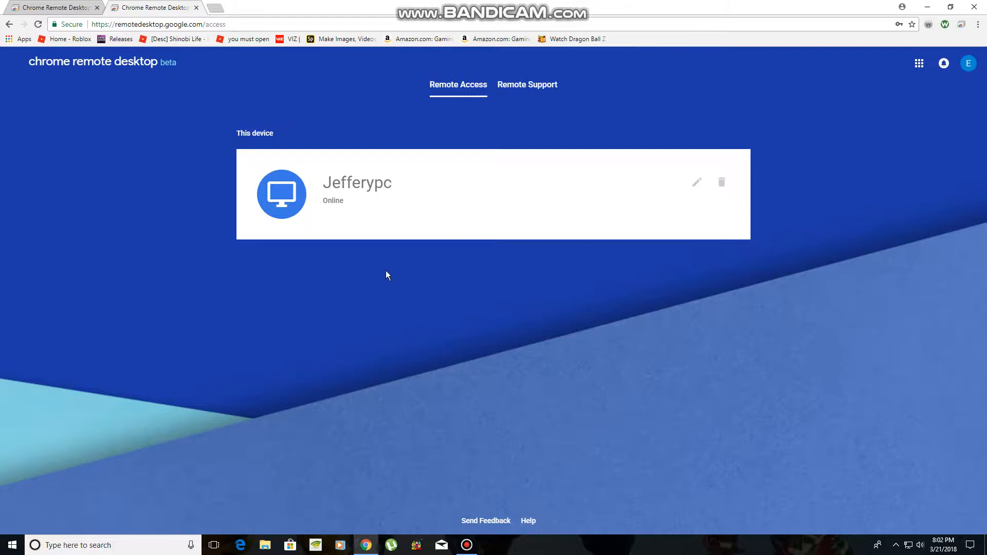
mouse_move(195, 228)
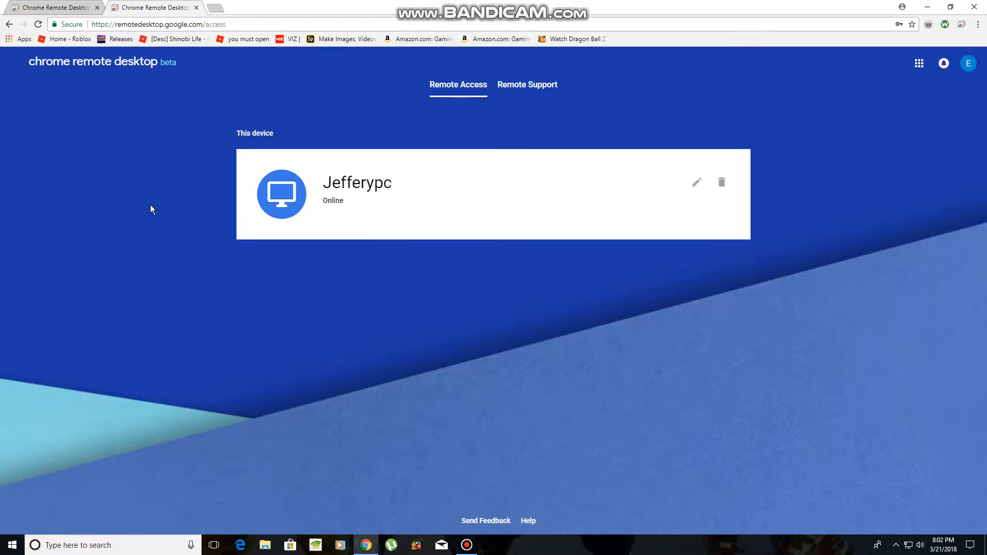
mouse_move(338, 207)
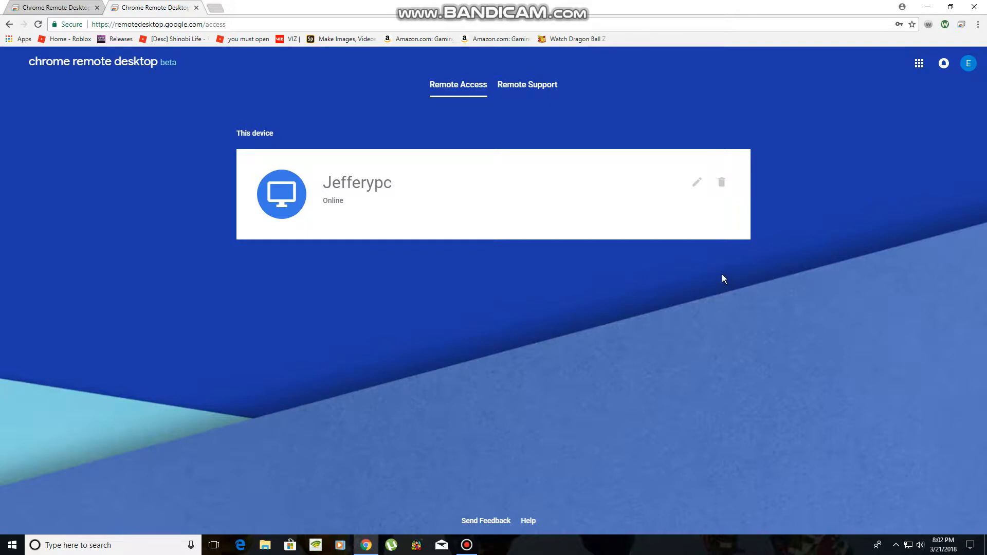
mouse_move(336, 211)
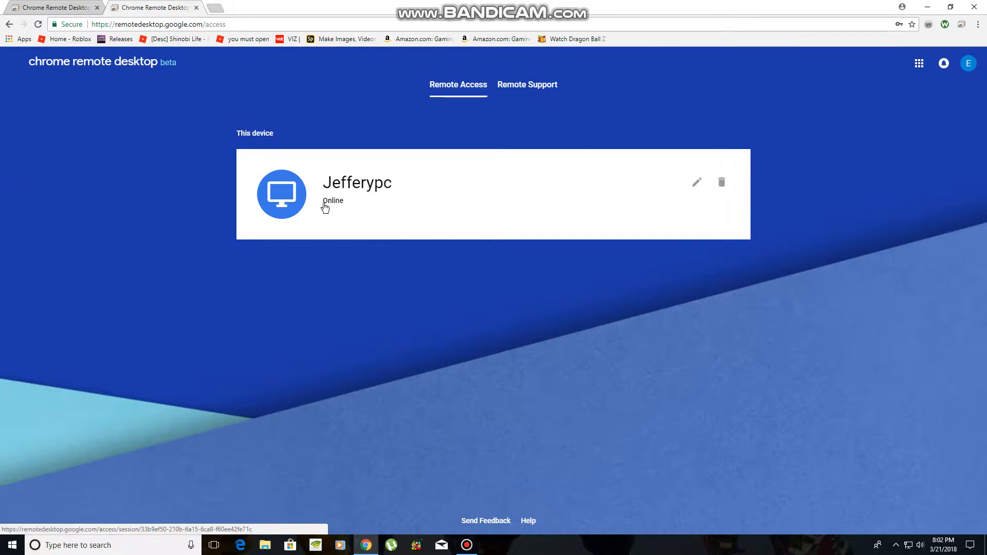
mouse_move(864, 55)
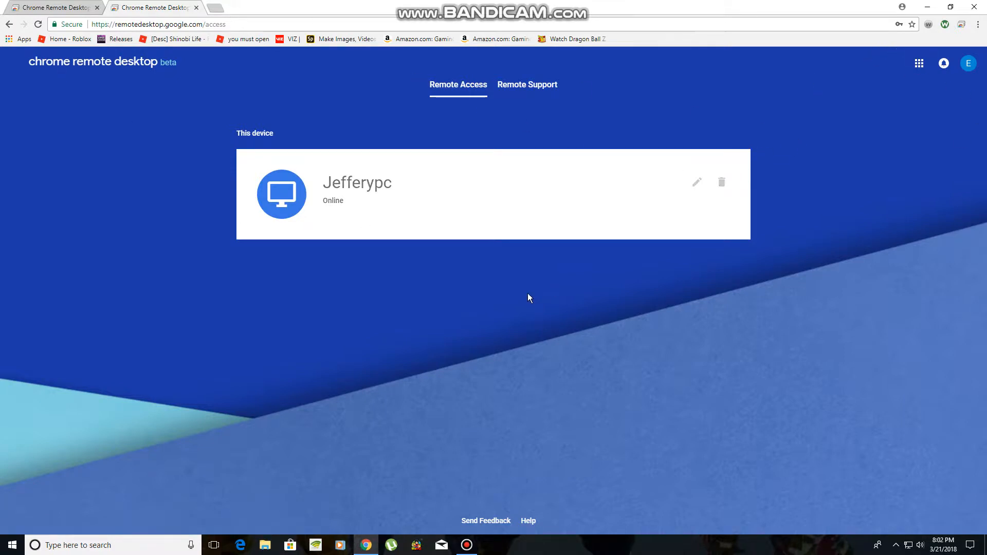
mouse_move(597, 101)
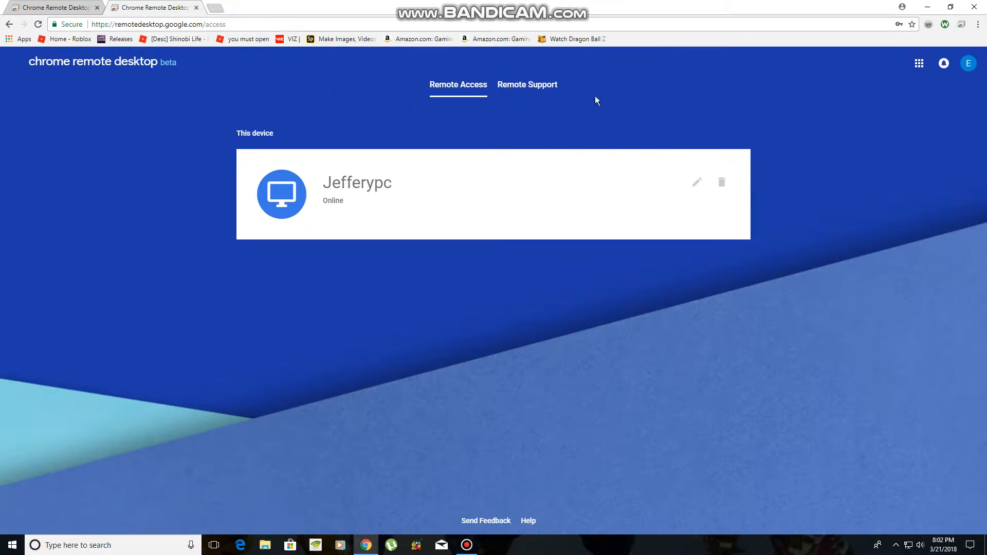
mouse_move(909, 165)
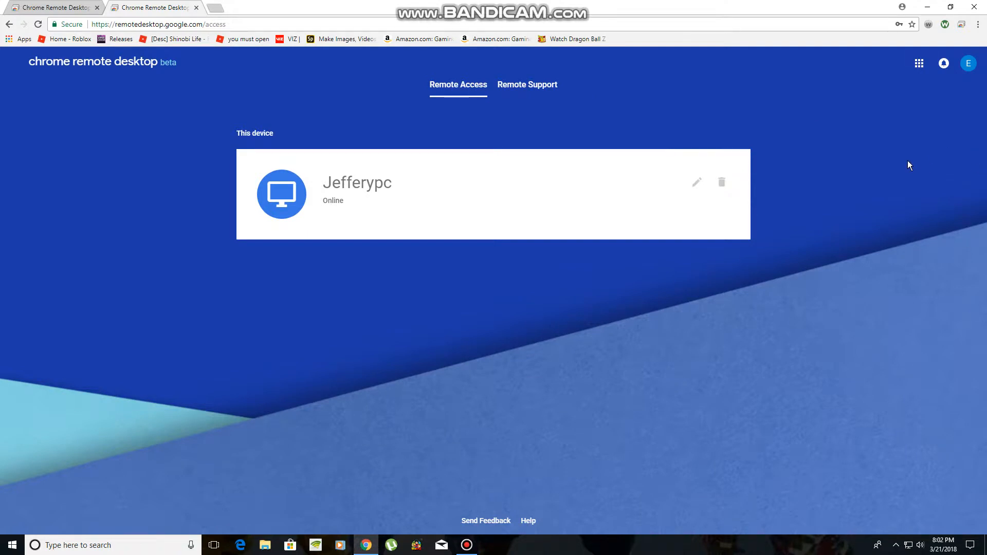
mouse_move(19, 32)
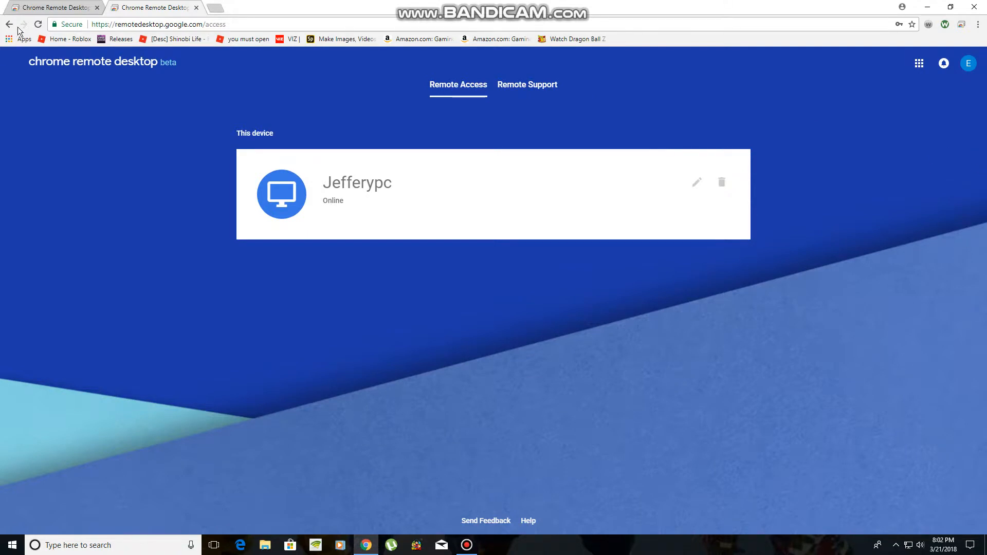
- Go back in history to the 'Your desktop anywhere' landing page
left_click(526, 85)
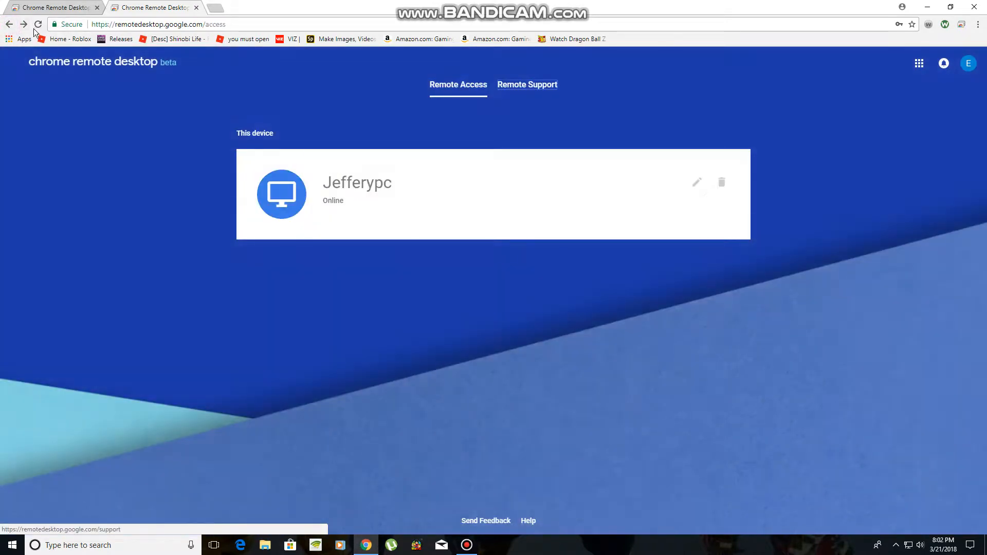
left_click(9, 24)
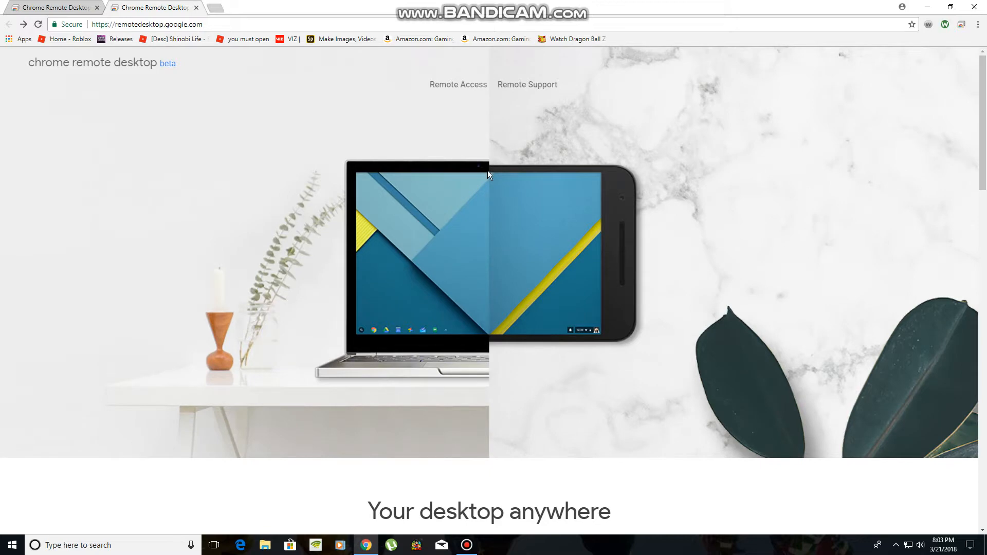
mouse_move(487, 405)
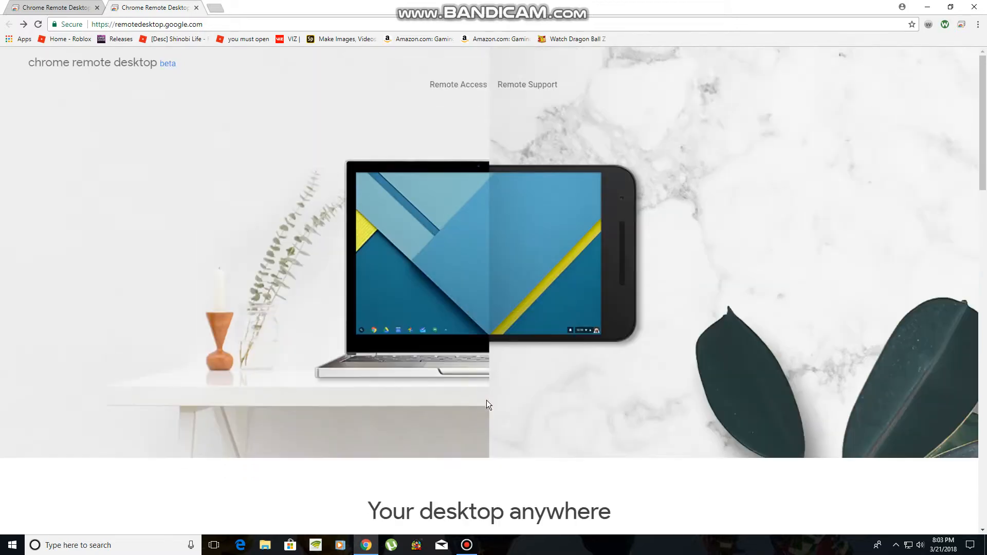
mouse_move(453, 314)
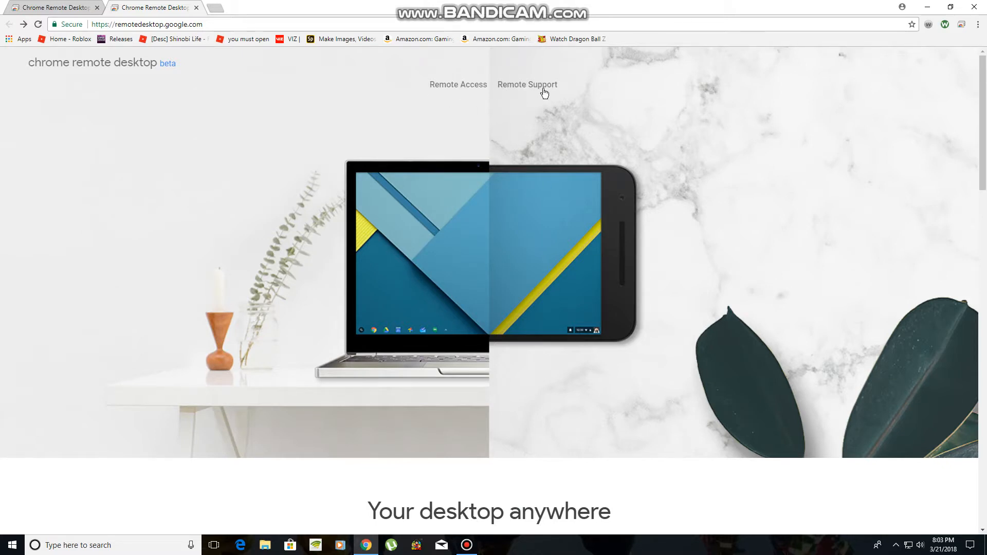
- Re-enter the web app's Remote Access page listing Jefferypc as Online
left_click(458, 84)
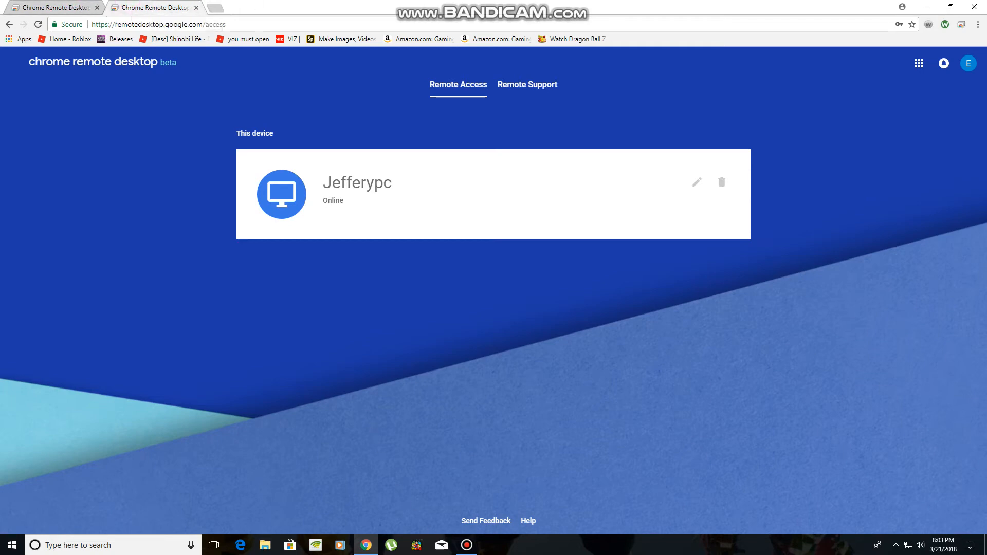
mouse_move(962, 535)
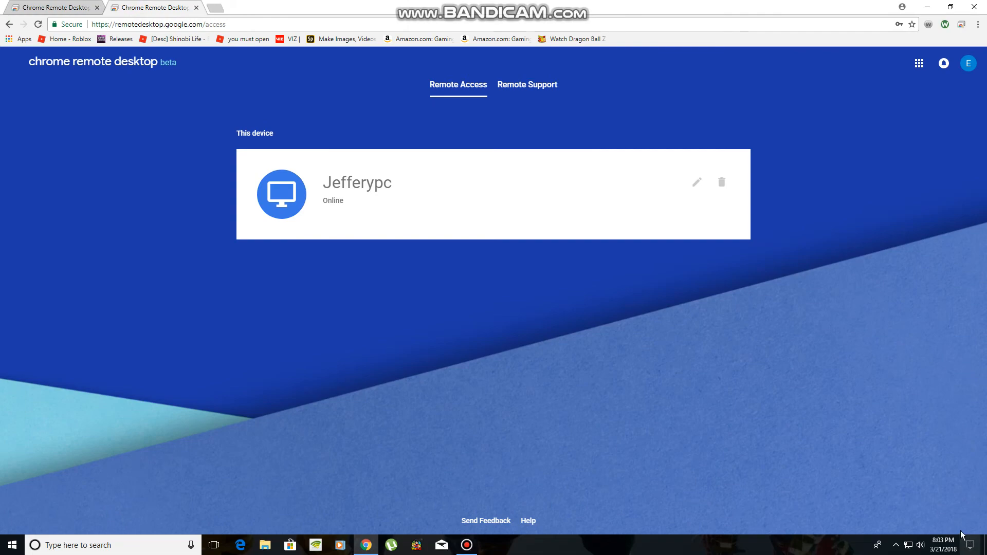